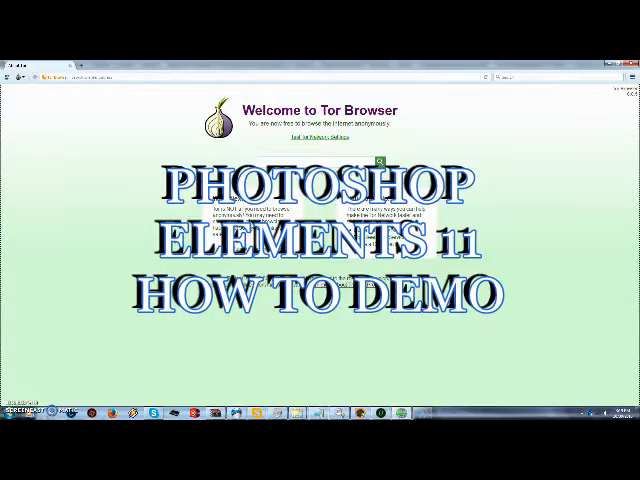
Step: Switch from the Tor Browser welcome page to the Photoshop Elements editor via the taskbar
click(8, 414)
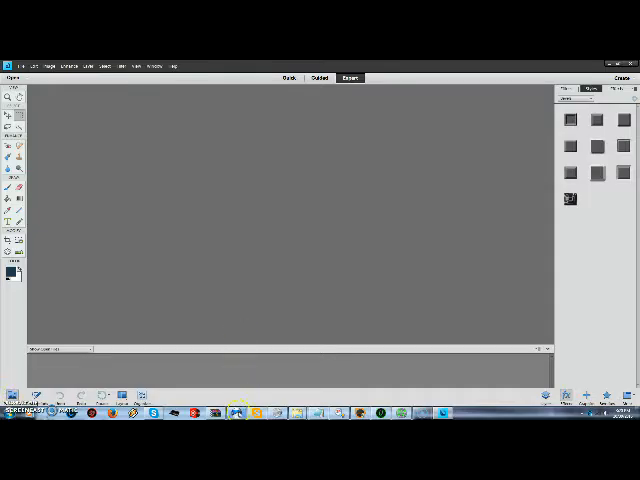
mouse_move(235, 410)
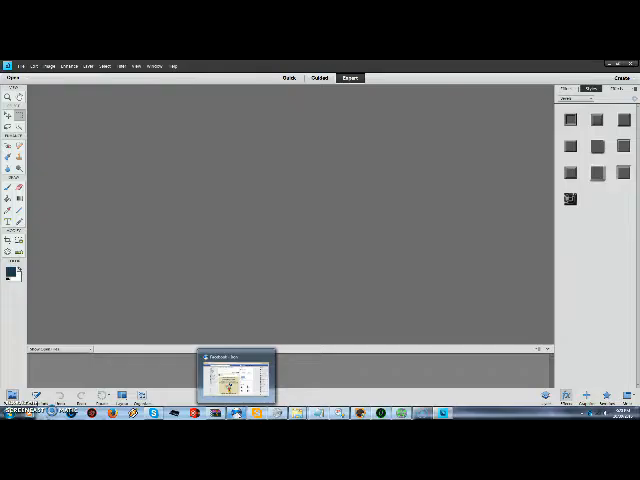
Step: Open the green night-vision HUD picture from disk as the working document
click(22, 66)
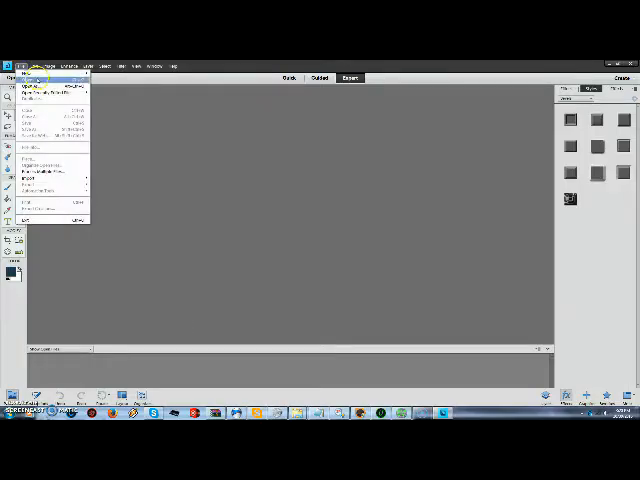
click(33, 87)
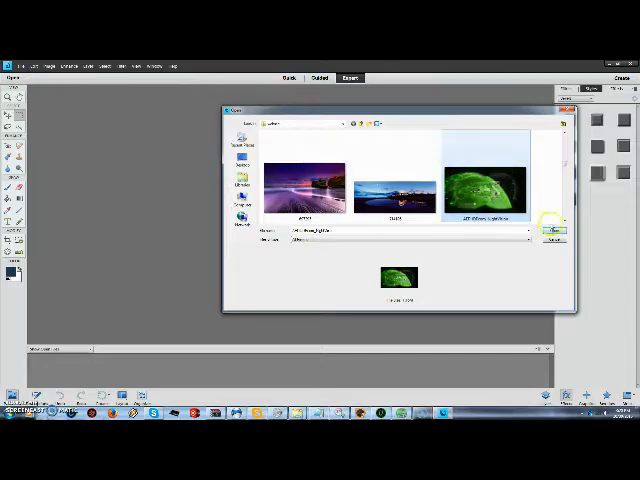
click(553, 236)
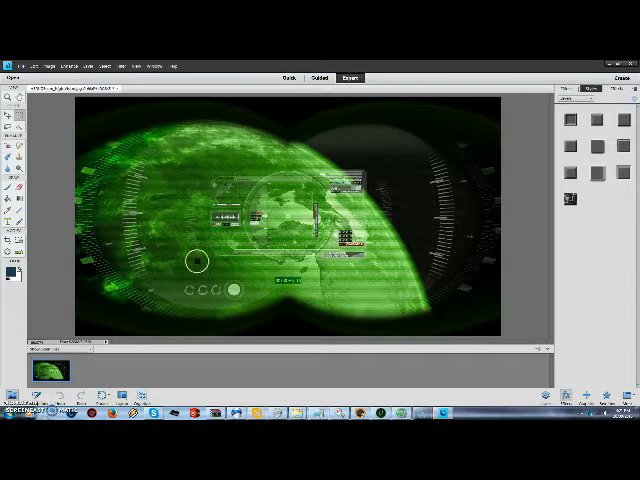
Step: Browse the pictures folder for the grey alien image to open it
click(13, 59)
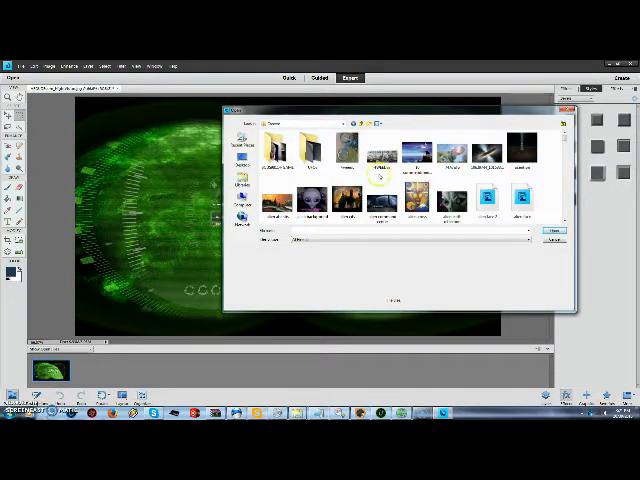
scroll(down, 3)
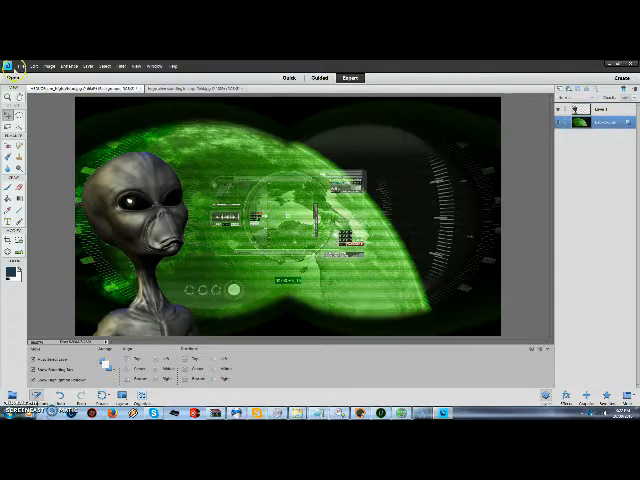
Step: Position the grey alien as its own layer on the left of the HUD background
click(63, 65)
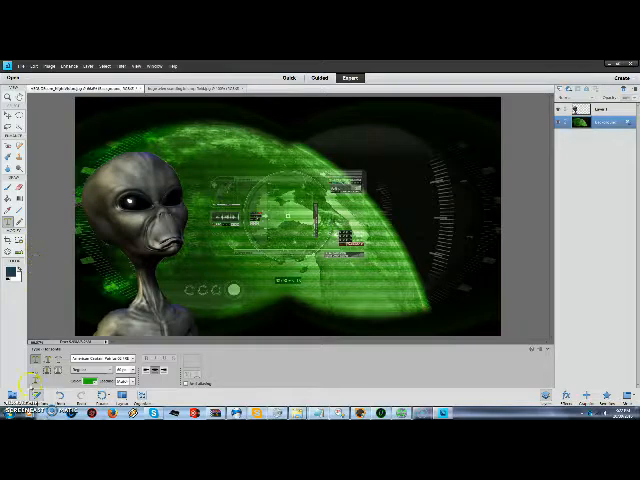
Step: Create an empty text layer near the top left, above the alien's head
click(8, 412)
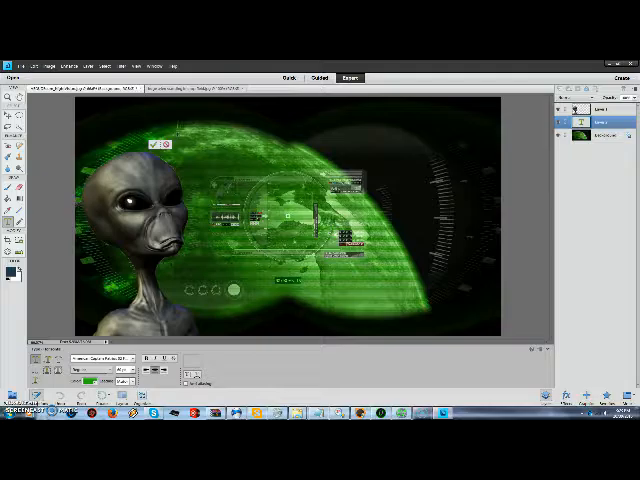
Step: Enter the heading THIS IS A TEST in large green type across the top
click(128, 371)
text(THIS IS A TEST)
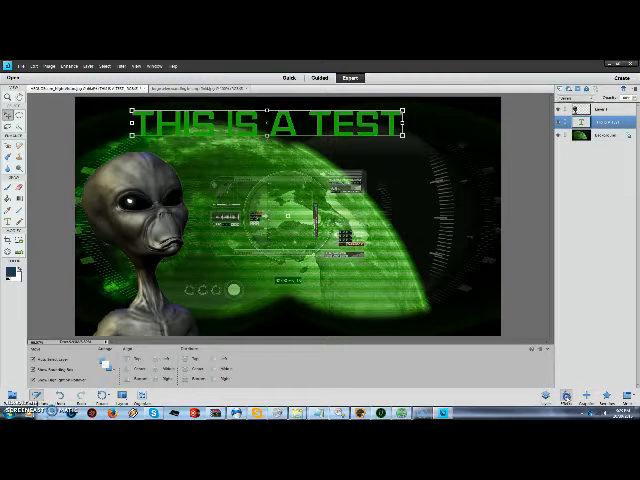
Step: Apply a blue neon layer style with shadow, glow and bevel to the heading
click(570, 99)
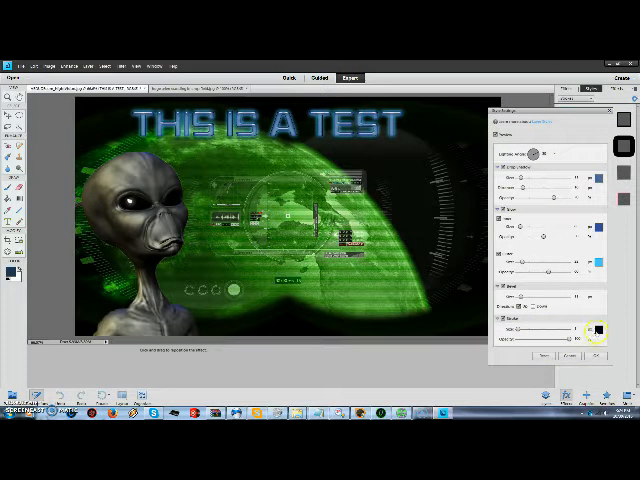
Step: Recolour the heading's stroke outline from black to green in the Color Picker
click(595, 330)
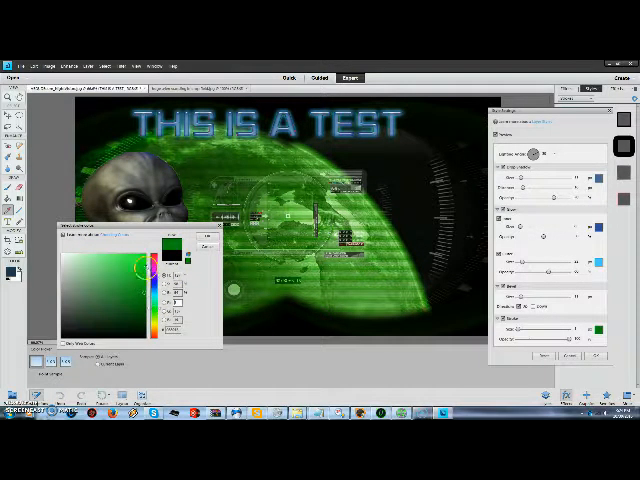
click(128, 263)
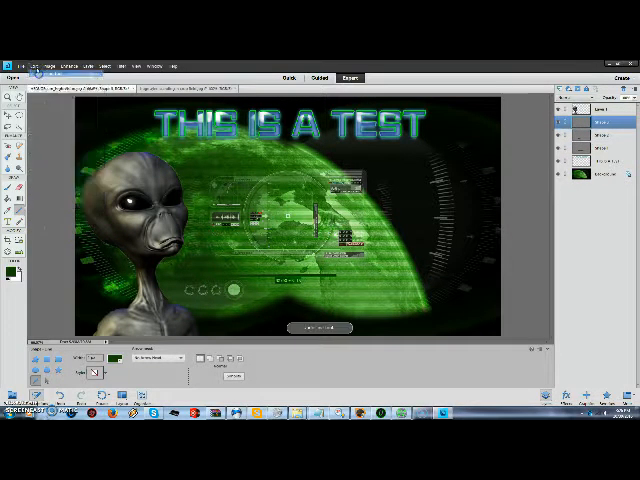
Step: Add a second neon-styled text line mid-scene and bring up the file commands
click(30, 63)
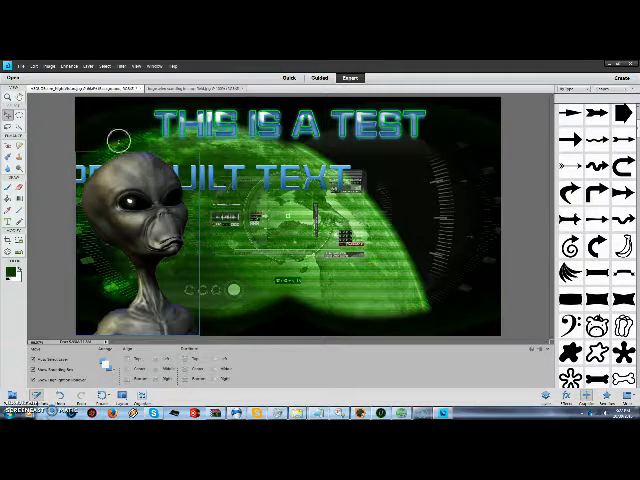
click(15, 65)
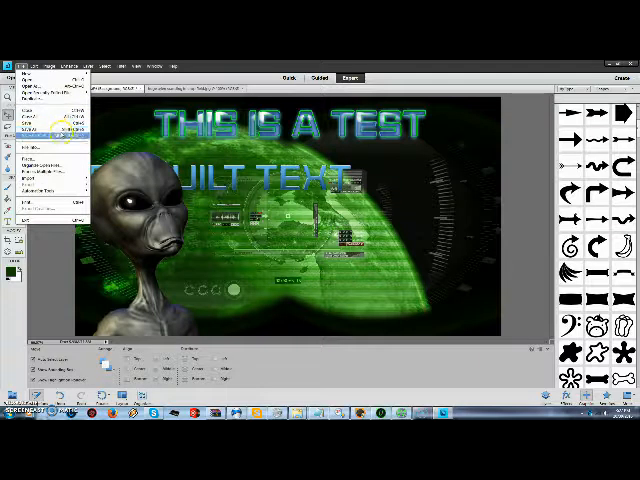